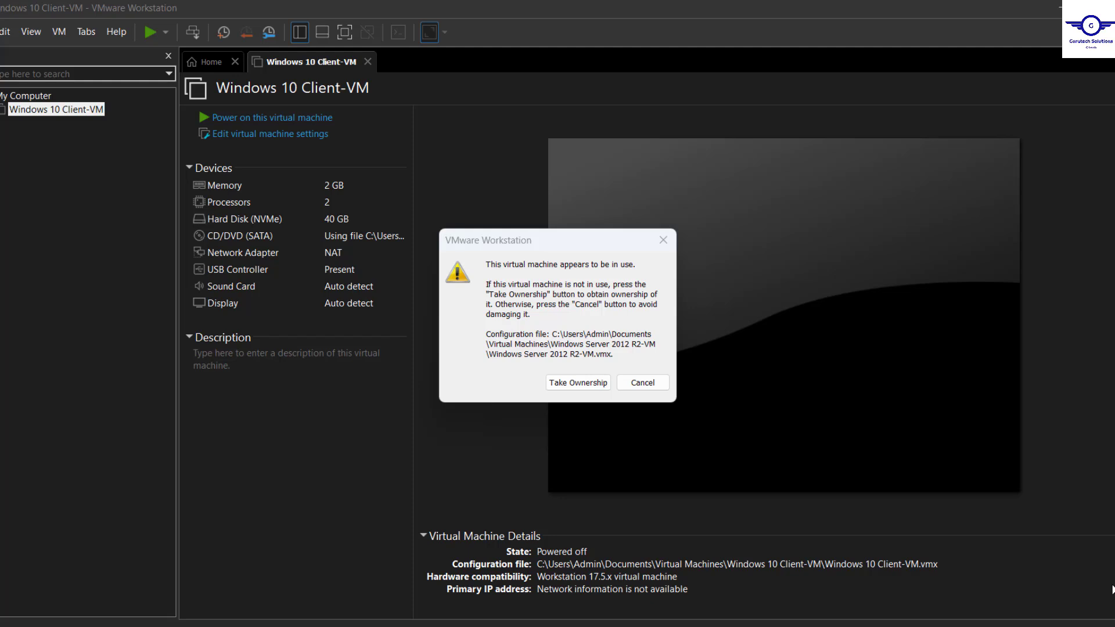
{"action": "mouse_move", "coordinate": [941, 484]}
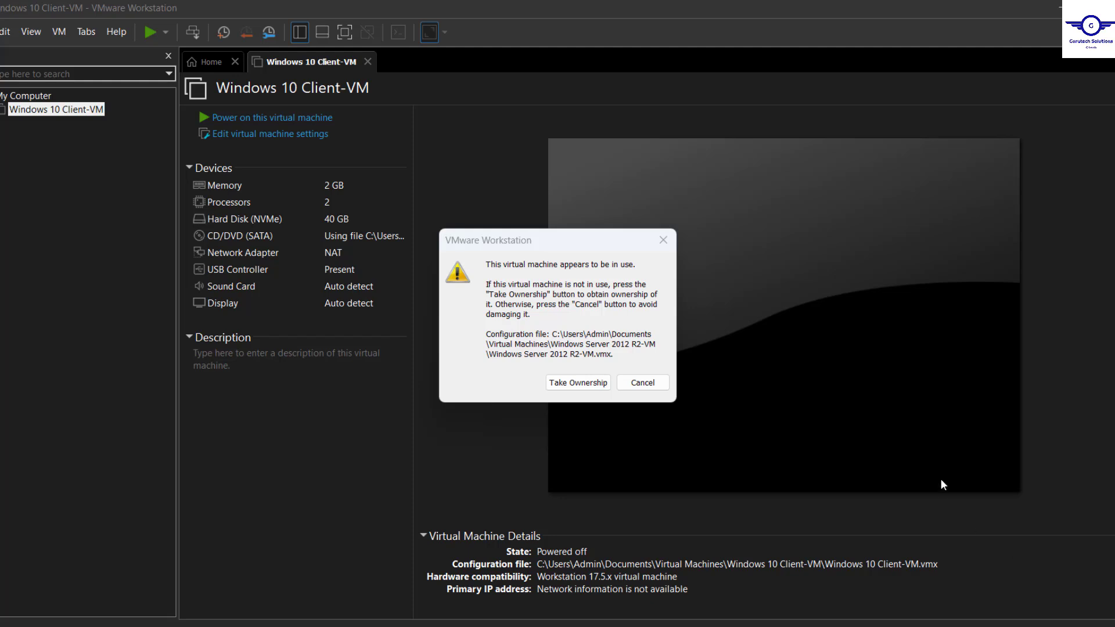
{"action": "mouse_move", "coordinate": [591, 325]}
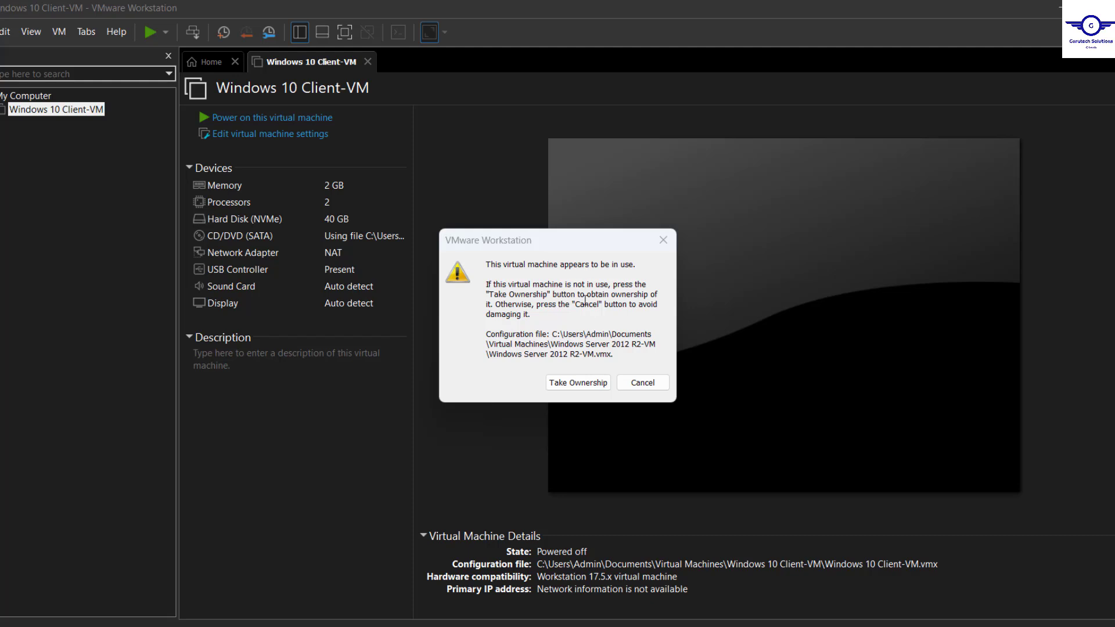
{"action": "mouse_move", "coordinate": [584, 332]}
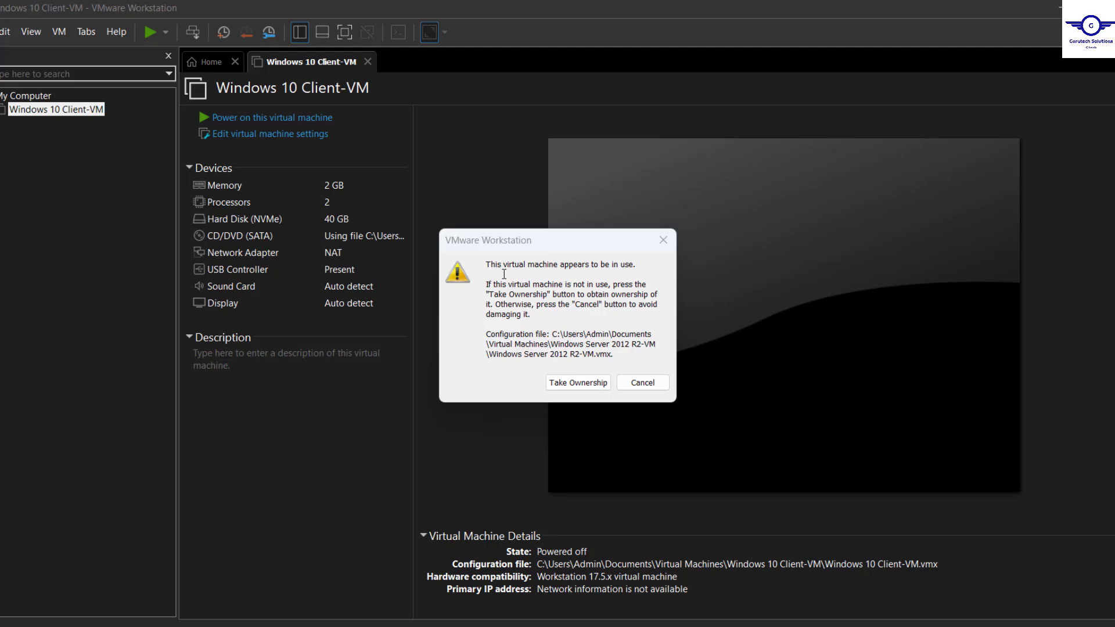
{"action": "mouse_move", "coordinate": [414, 187]}
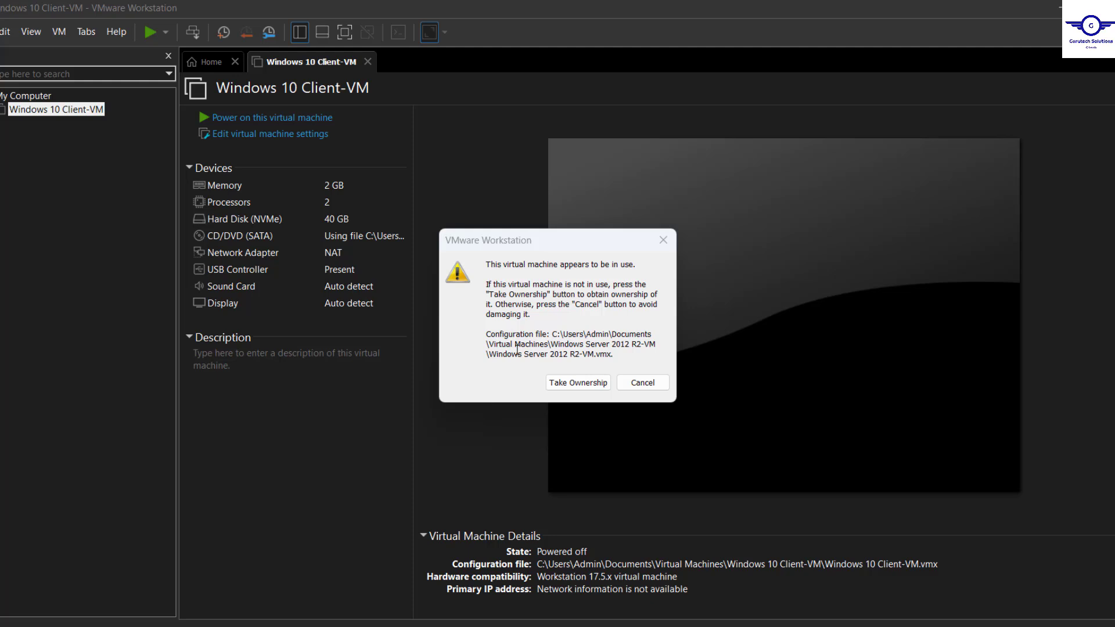
{"action": "mouse_move", "coordinate": [481, 291]}
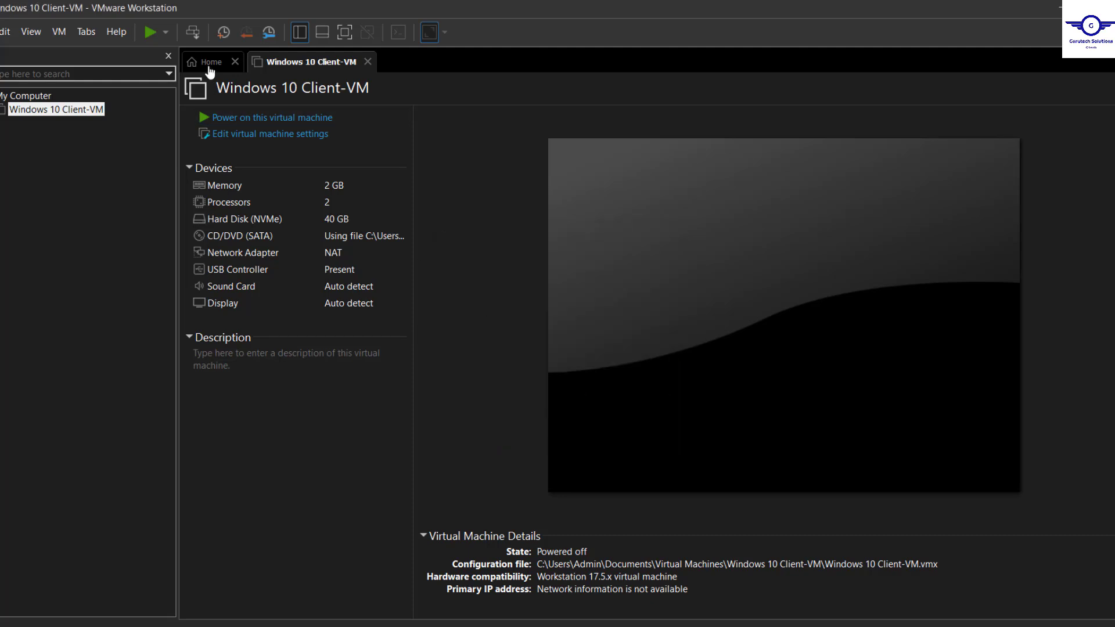
- Reopen the Windows Server 2012 R2 VM's .vmx and cancel the repeated in-use warning
{"action": "left_click", "coordinate": [211, 61]}
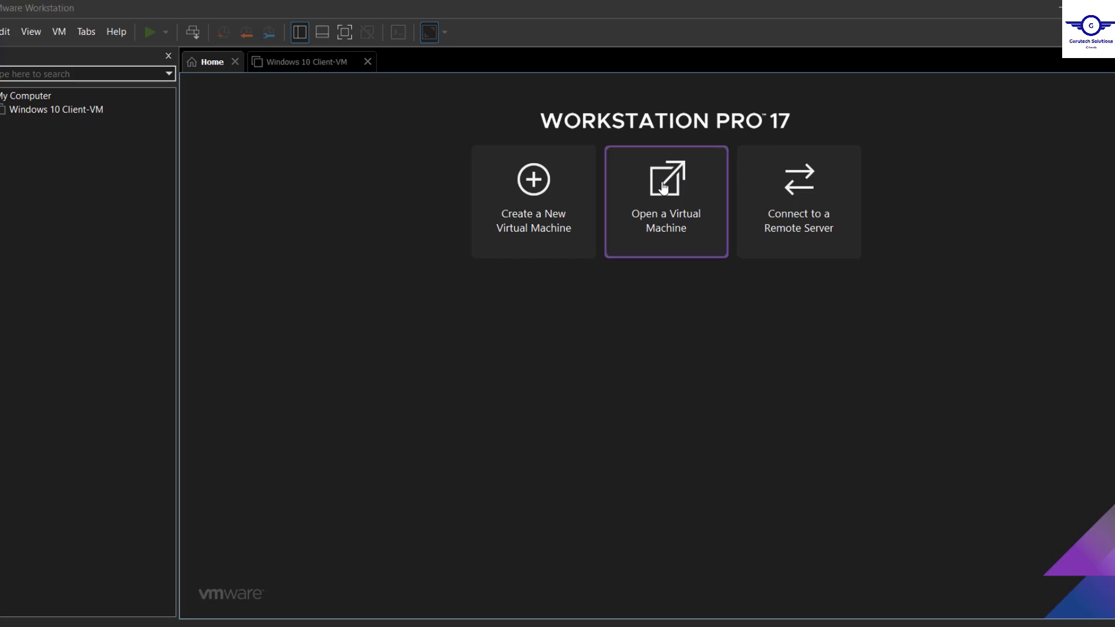
{"action": "left_click", "coordinate": [664, 202]}
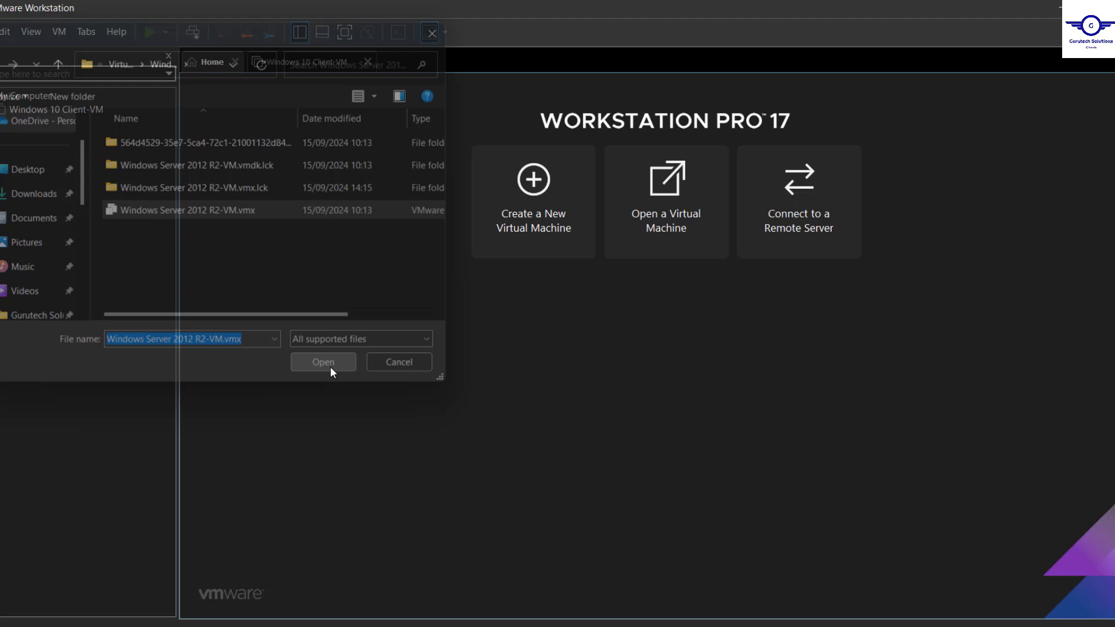
{"action": "left_click", "coordinate": [323, 361]}
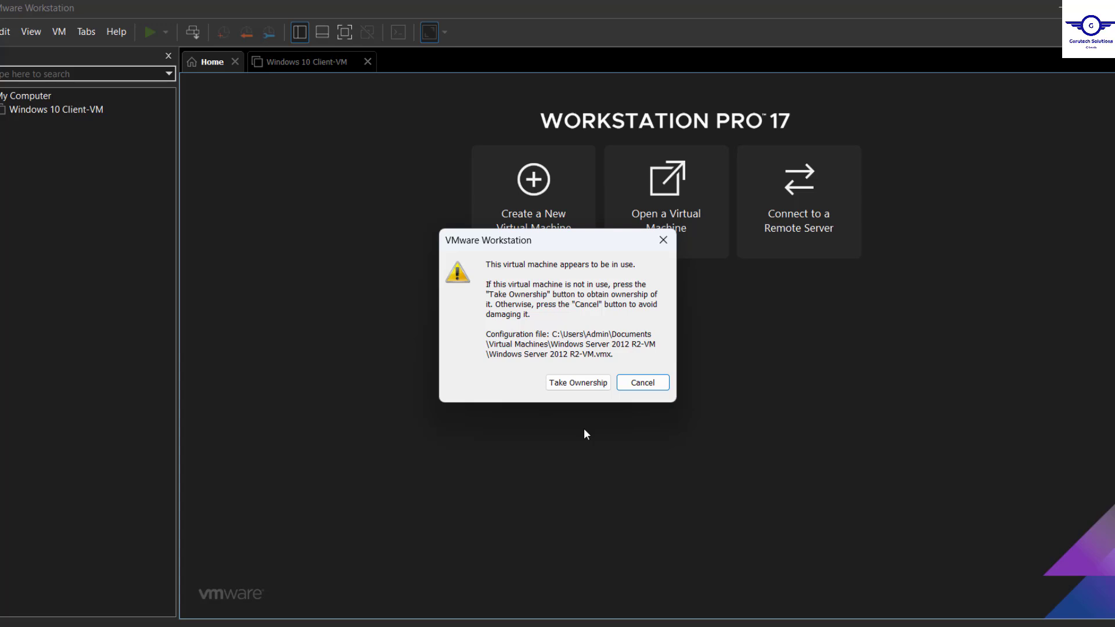
{"action": "left_click", "coordinate": [641, 382]}
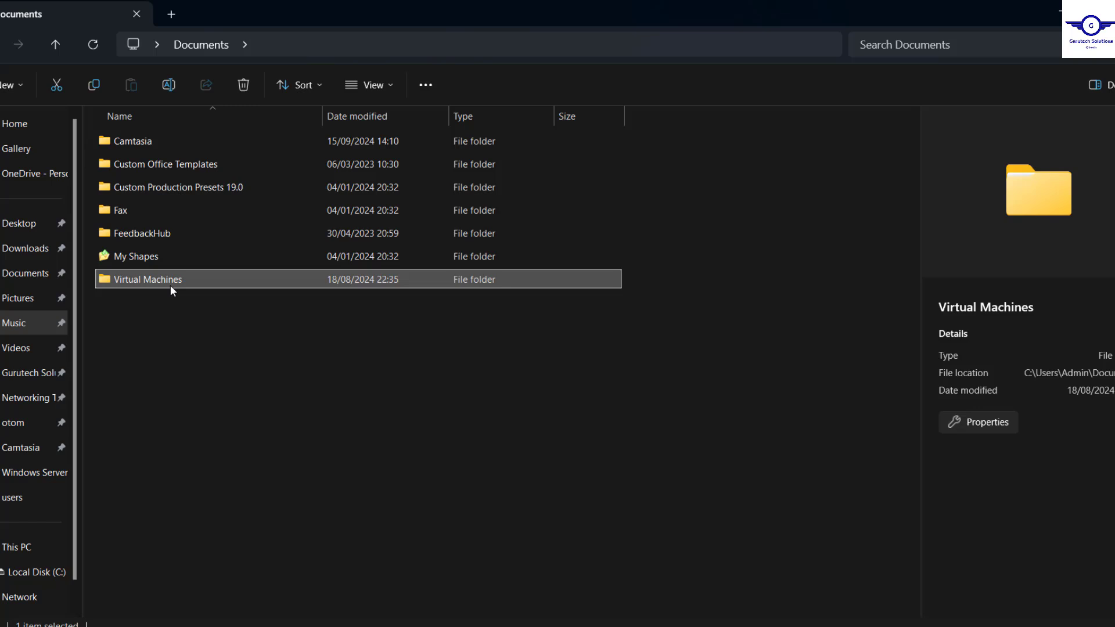
- Browse Virtual Machines > Windows Server 2012 R2-VM and inspect the vmx and vmem .lck folders
{"action": "double_click", "coordinate": [148, 279]}
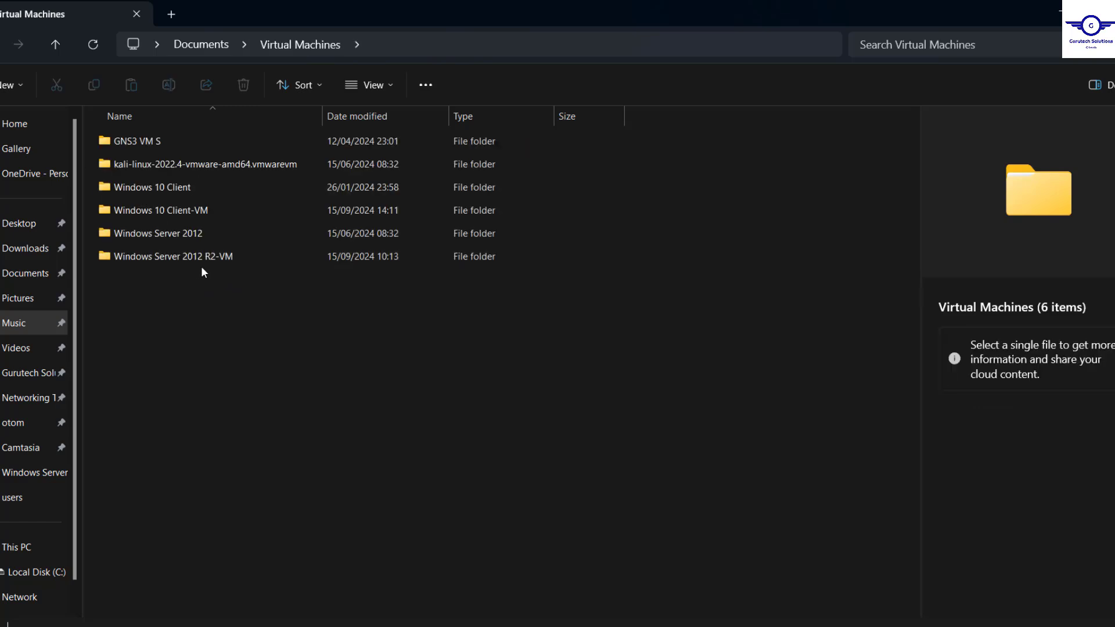
{"action": "double_click", "coordinate": [172, 257]}
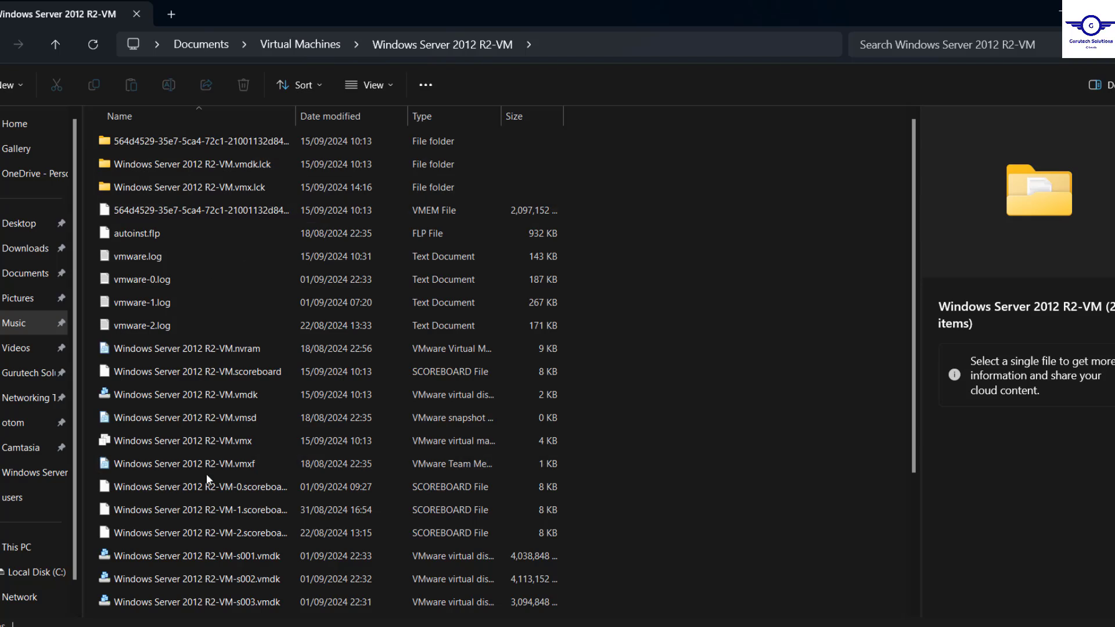
{"action": "mouse_move", "coordinate": [238, 197]}
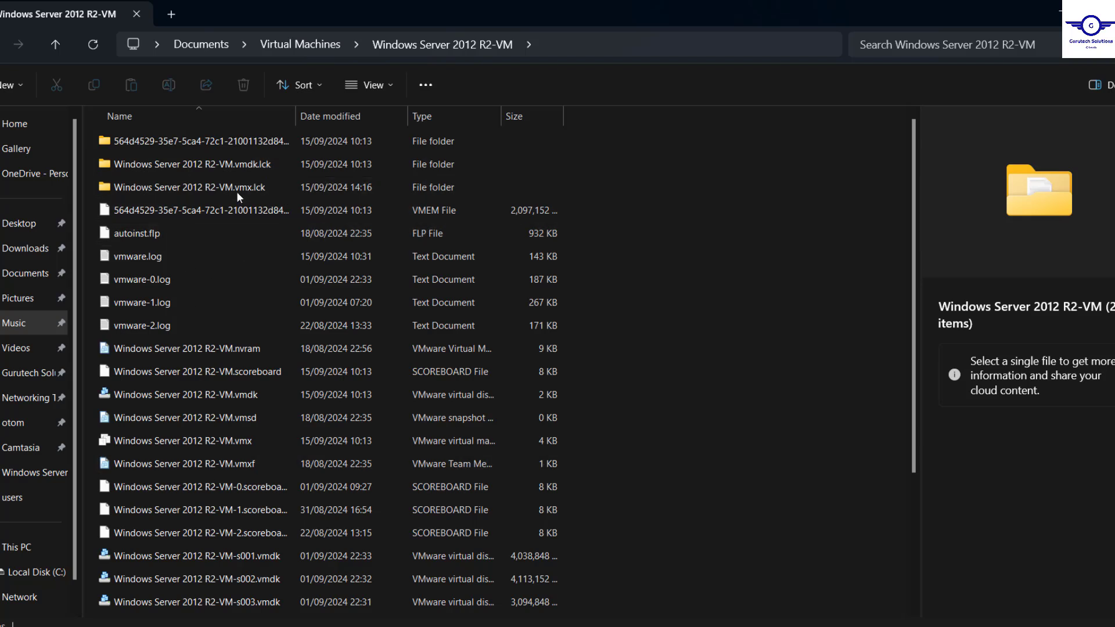
{"action": "mouse_move", "coordinate": [238, 187]}
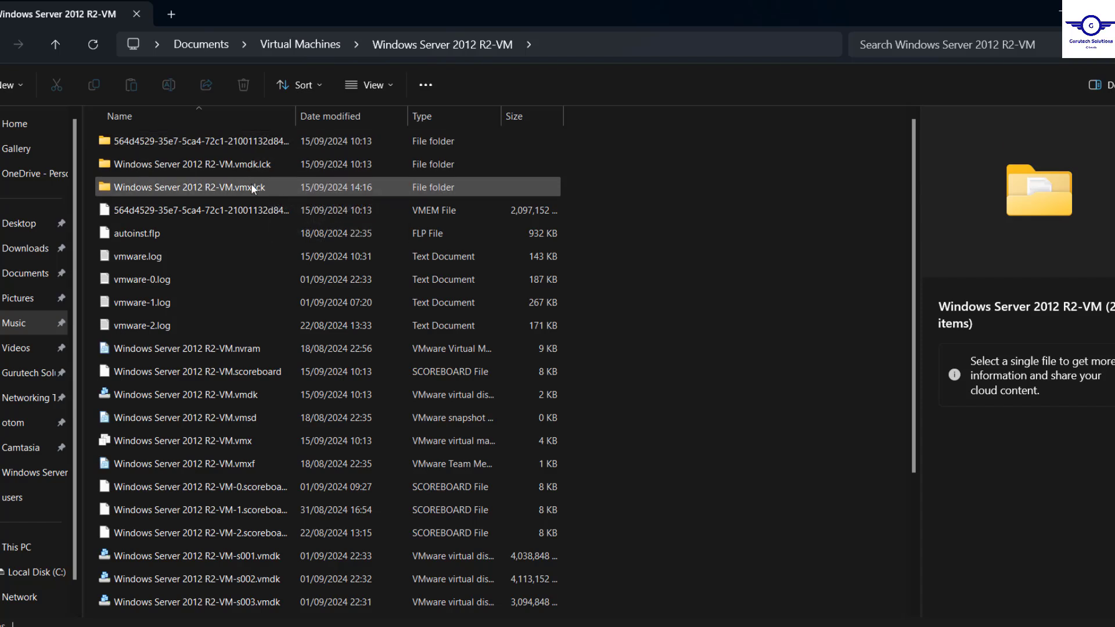
{"action": "double_click", "coordinate": [184, 186]}
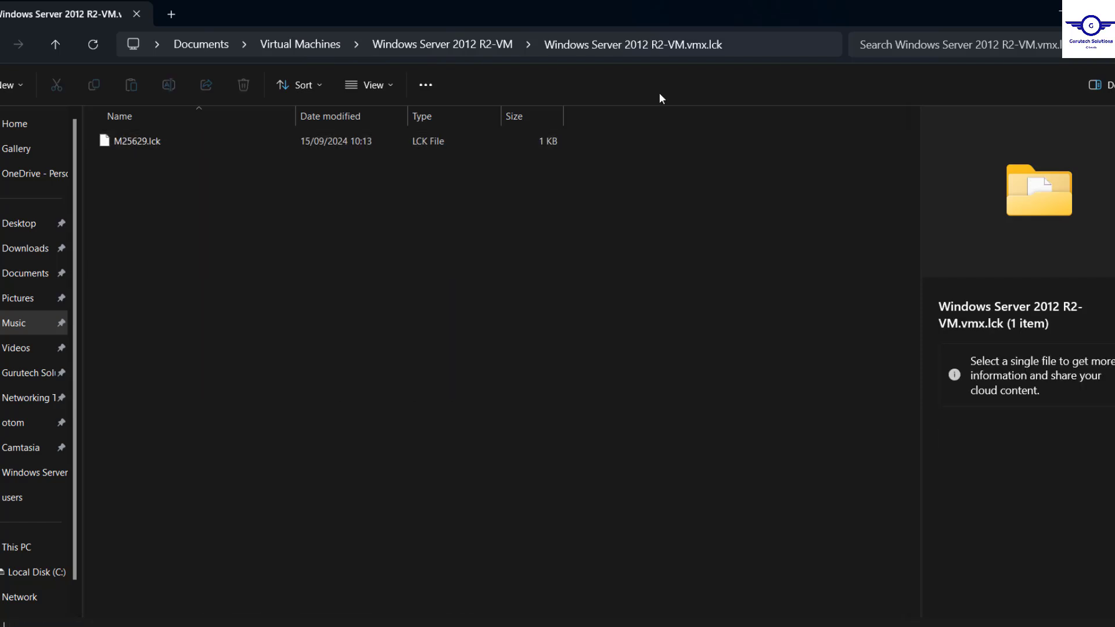
{"action": "left_click", "coordinate": [54, 44]}
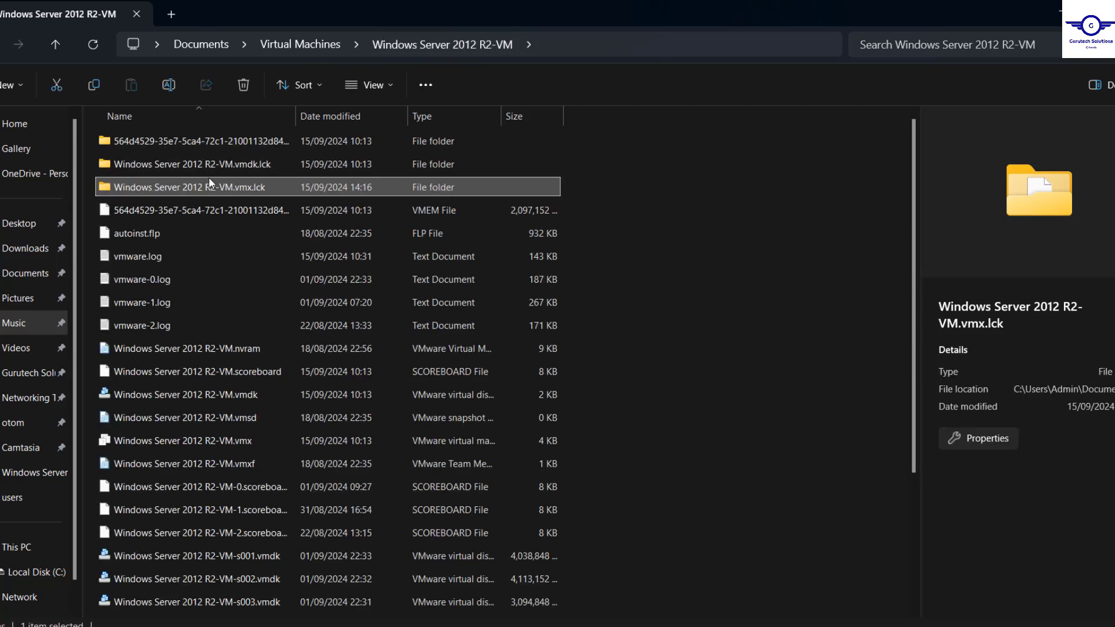
{"action": "double_click", "coordinate": [196, 164]}
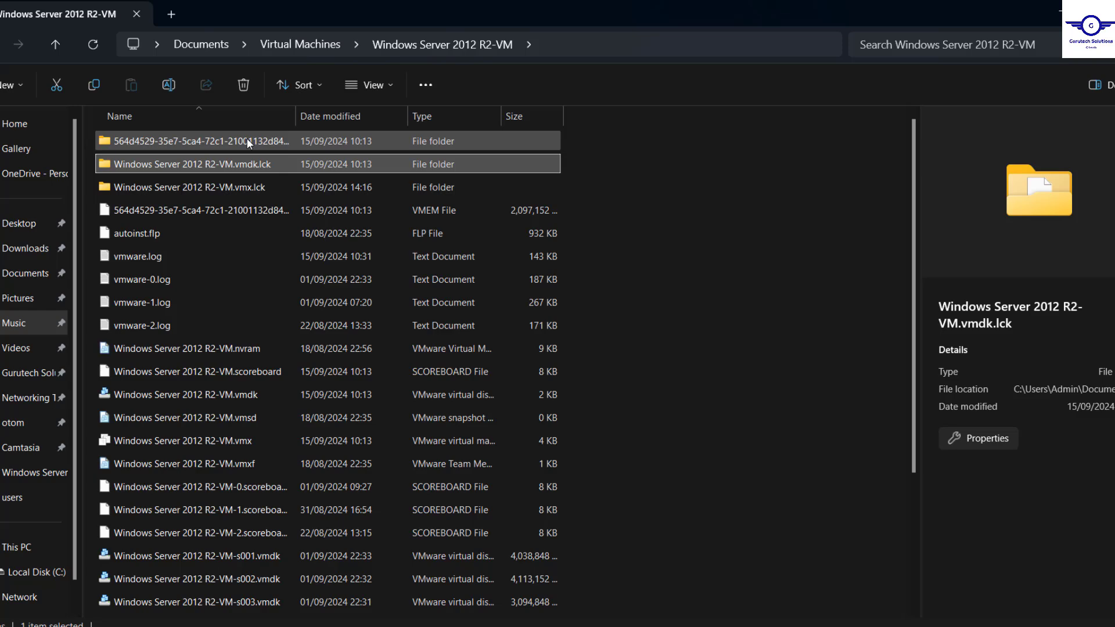
{"action": "double_click", "coordinate": [196, 140]}
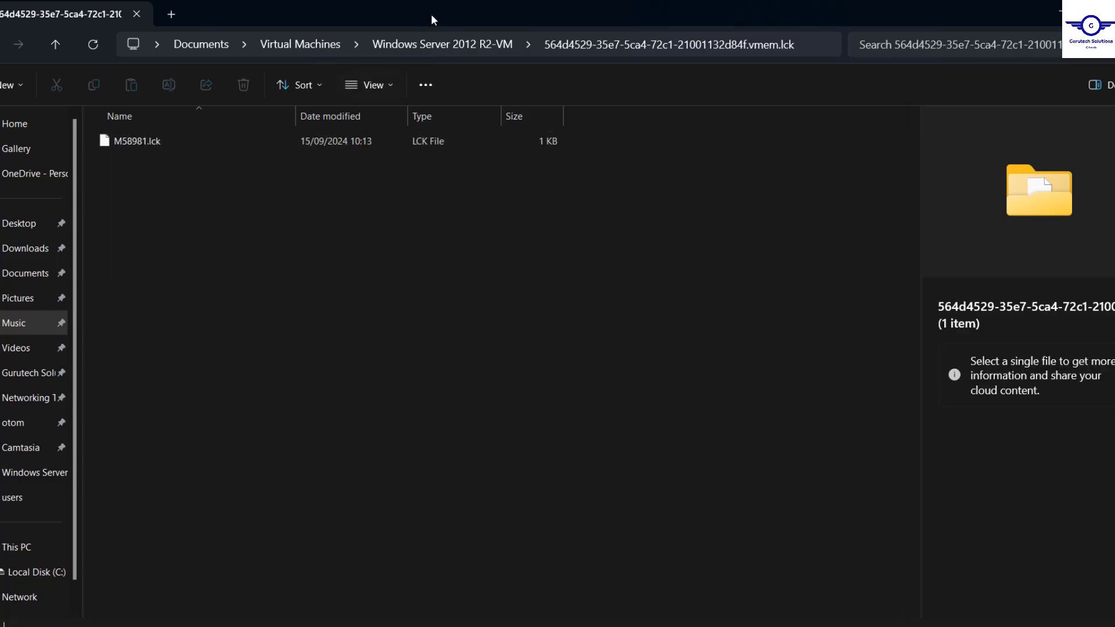
{"action": "left_click", "coordinate": [54, 44]}
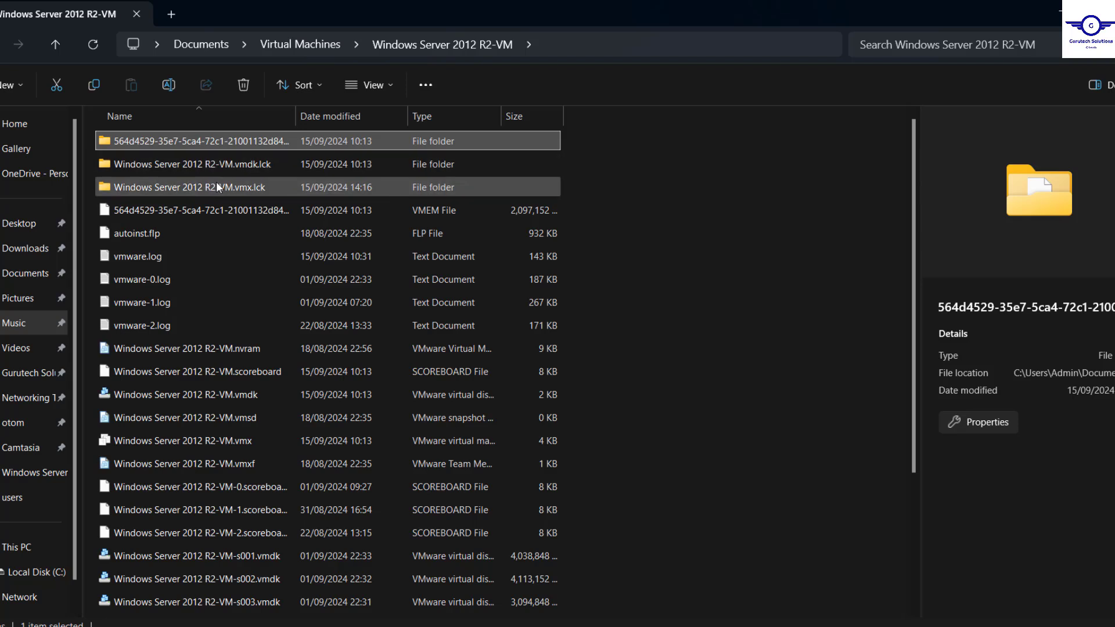
{"action": "mouse_move", "coordinate": [188, 186]}
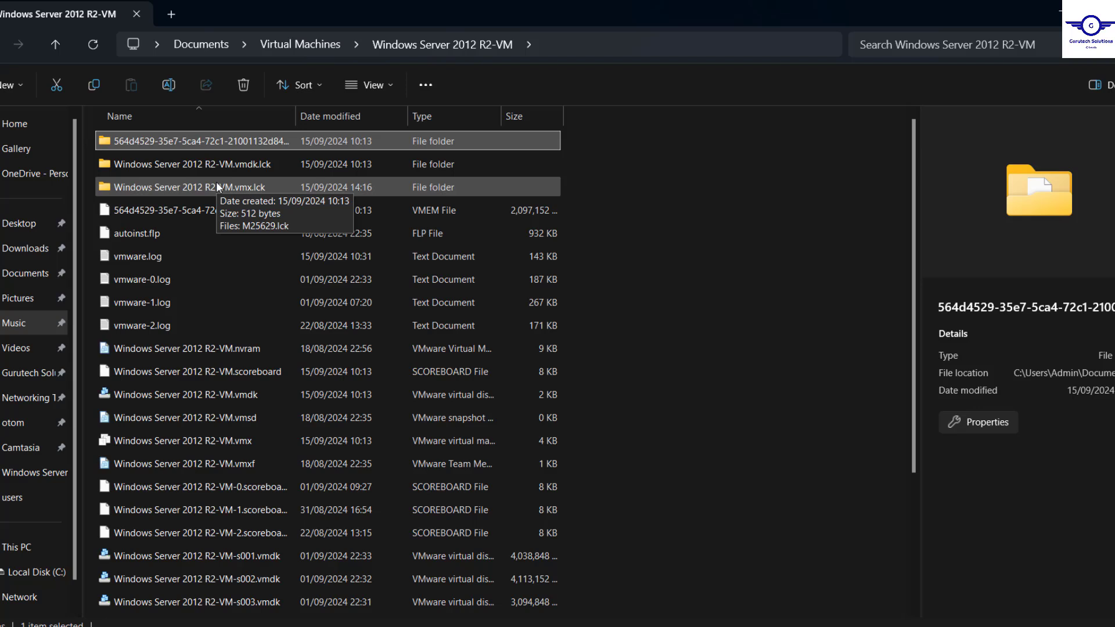
- Select the vmx, vmdk and vmem .lck folders and permanently delete them
{"action": "left_click", "coordinate": [192, 163]}
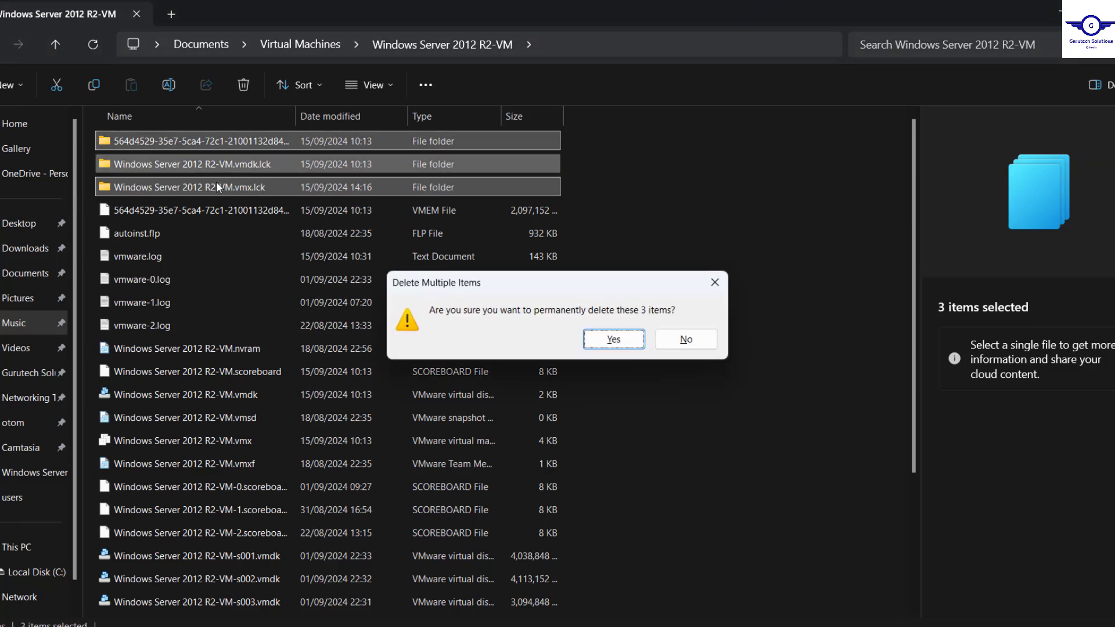
{"action": "left_click", "coordinate": [612, 339]}
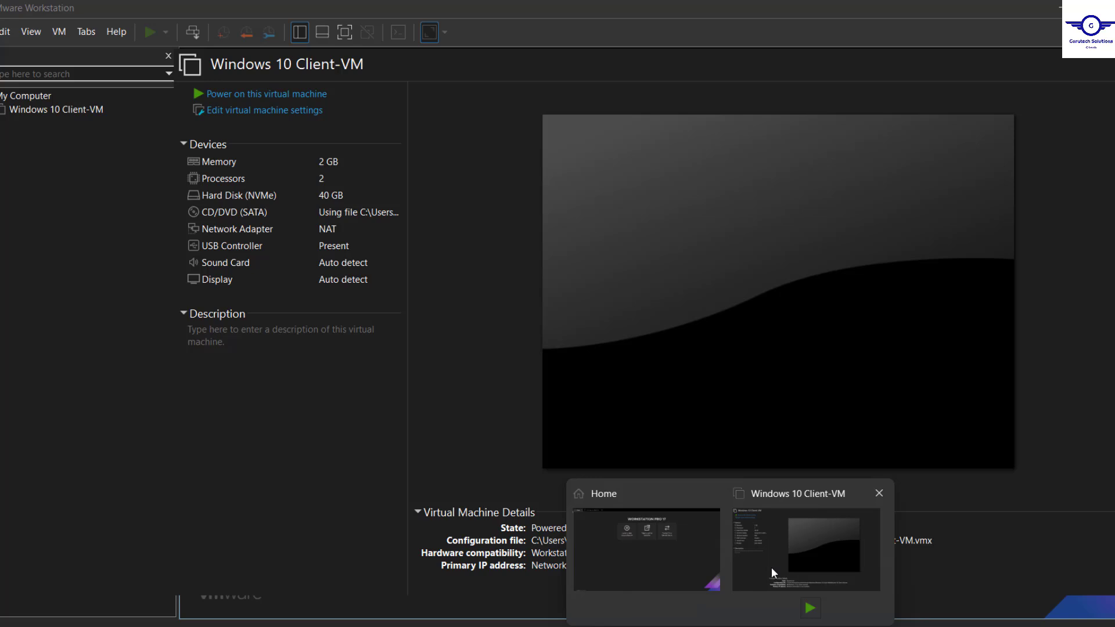
- Open Windows Server 2012 R2-VM.vmx in VMware Workstation and power on the VM
{"action": "left_click", "coordinate": [804, 548]}
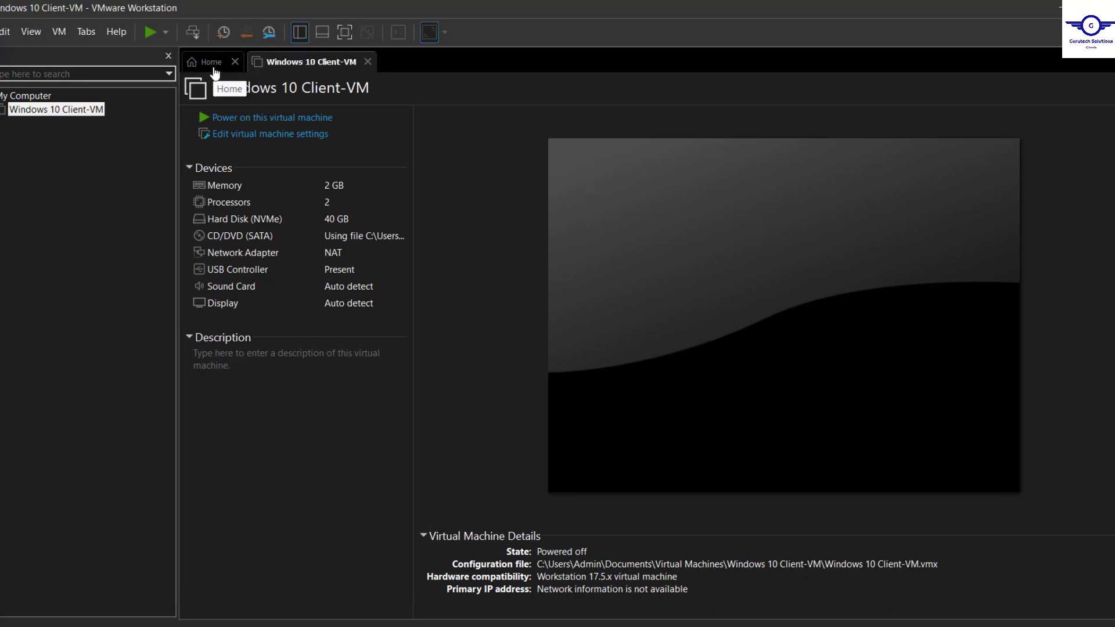
{"action": "left_click", "coordinate": [665, 200]}
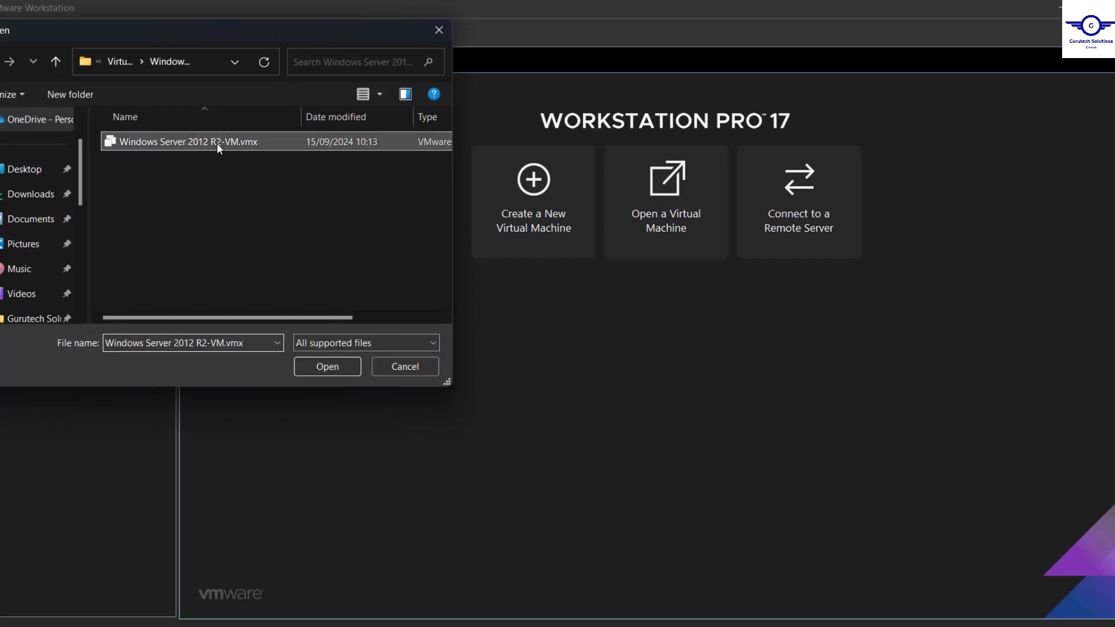
{"action": "left_click", "coordinate": [326, 367]}
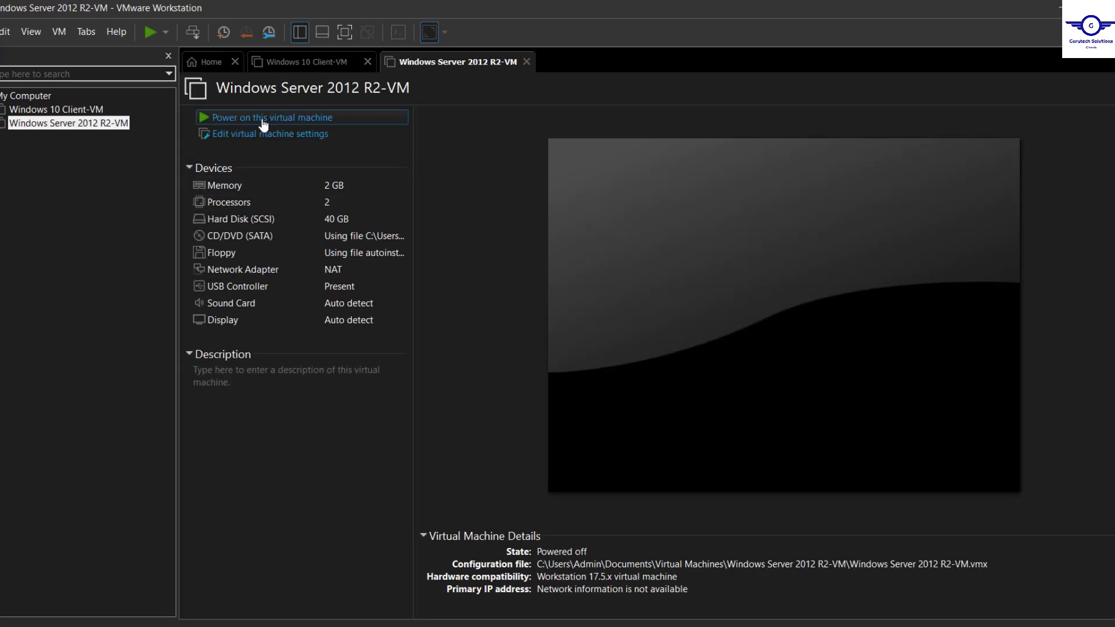
{"action": "left_click", "coordinate": [272, 118]}
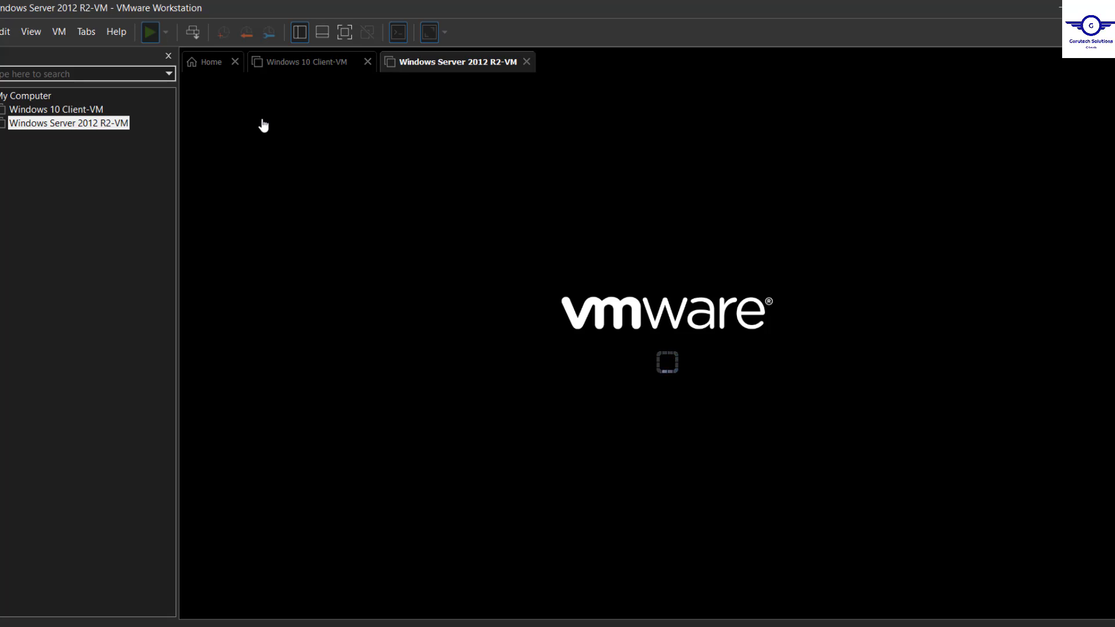